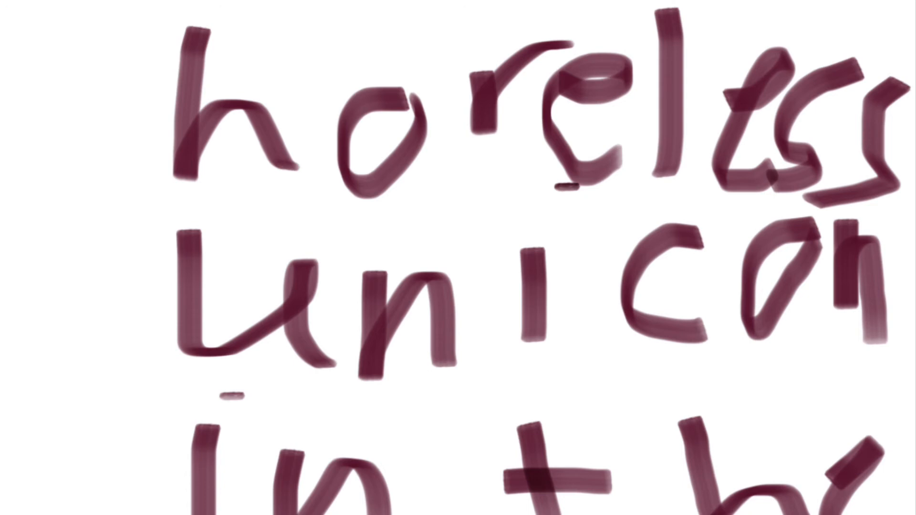
scroll(down, 3)
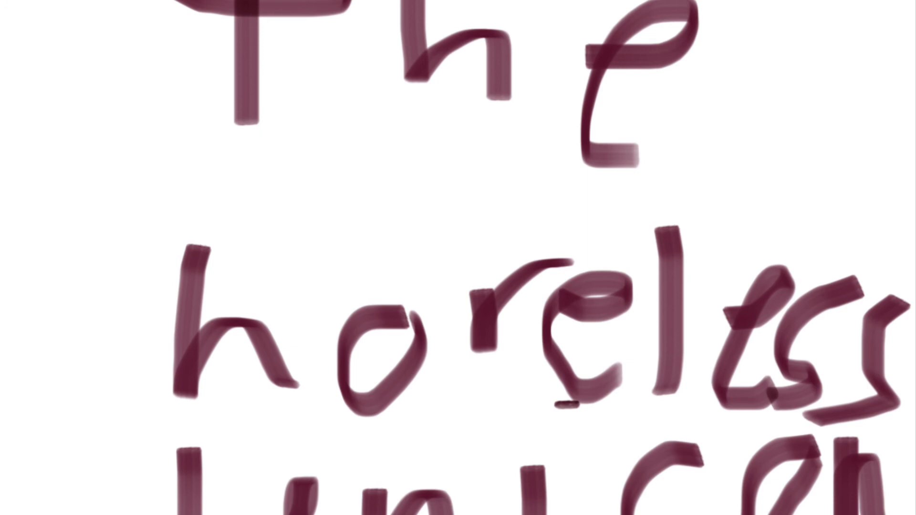
scroll(down, 3)
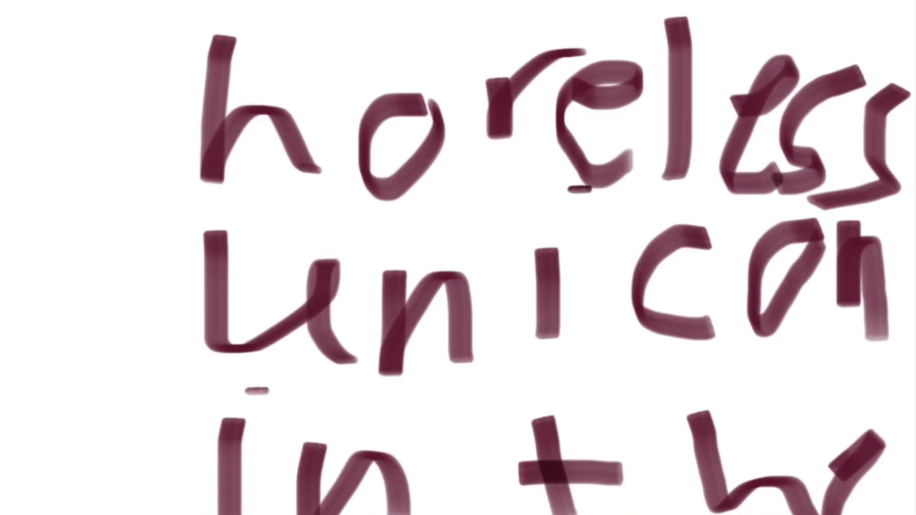